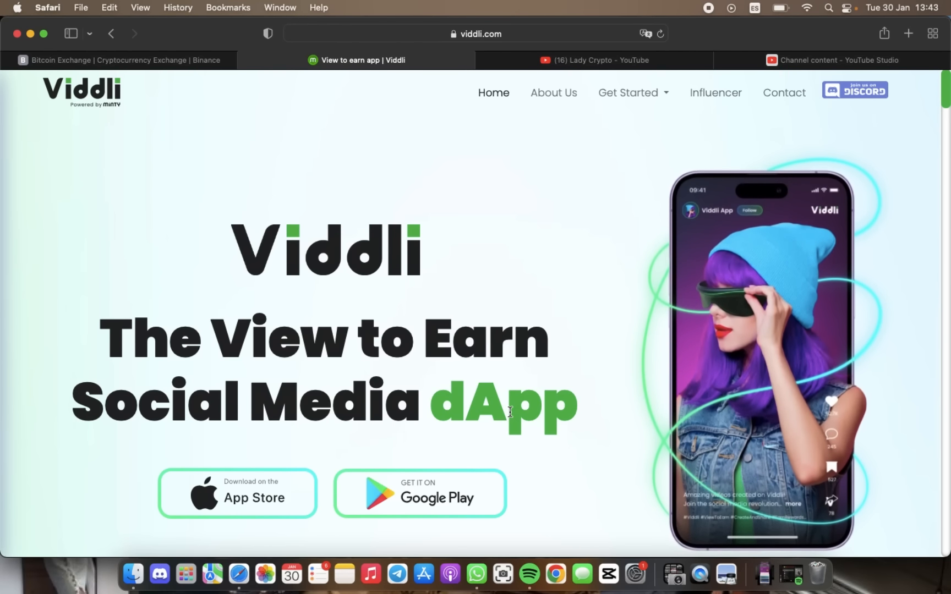
- Scroll past the hero banner to the Welcome to Viddli section and its download links
{"action": "scroll", "scroll_direction": "down", "scroll_amount": 3}
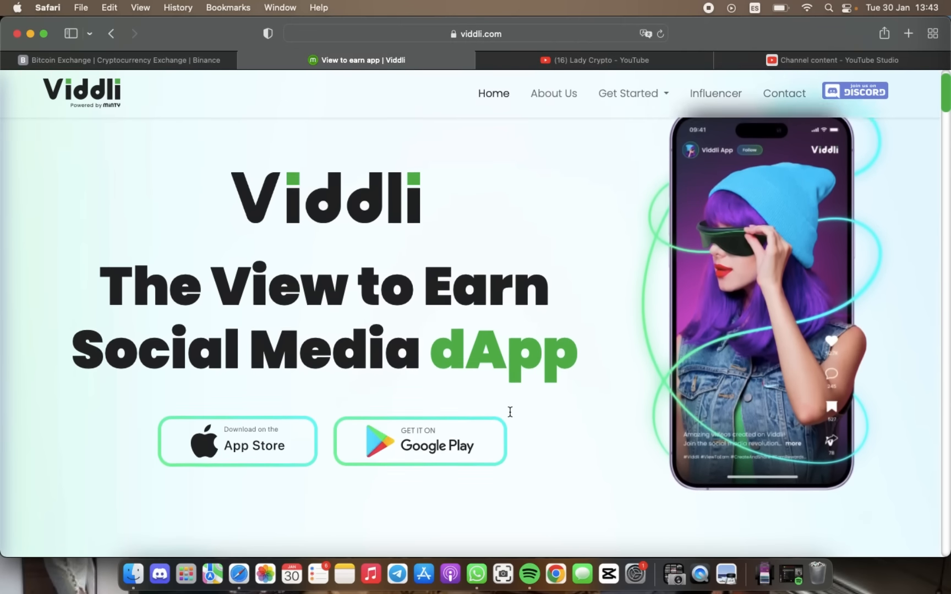
{"action": "scroll", "scroll_direction": "down", "scroll_amount": 3}
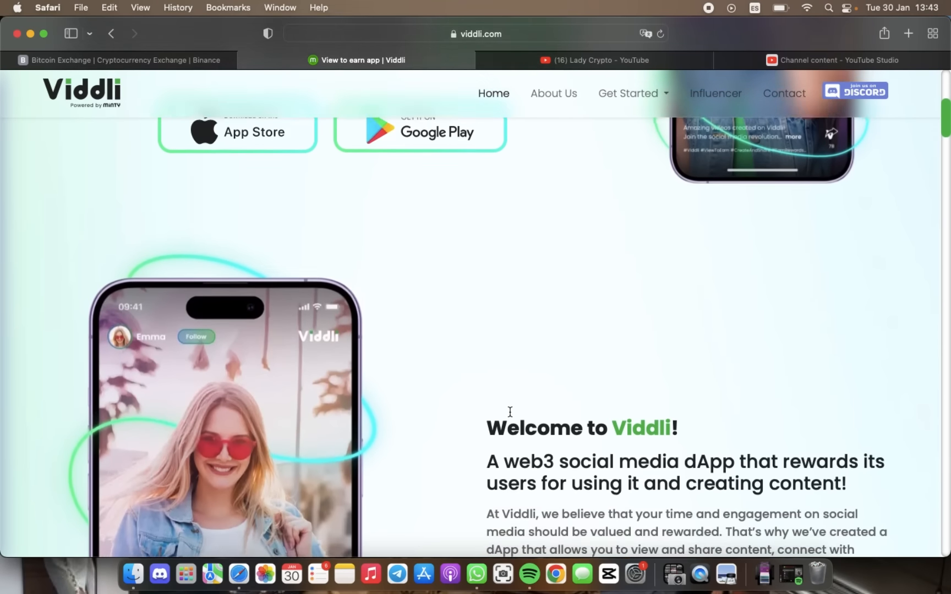
{"action": "scroll", "scroll_direction": "down", "scroll_amount": 3}
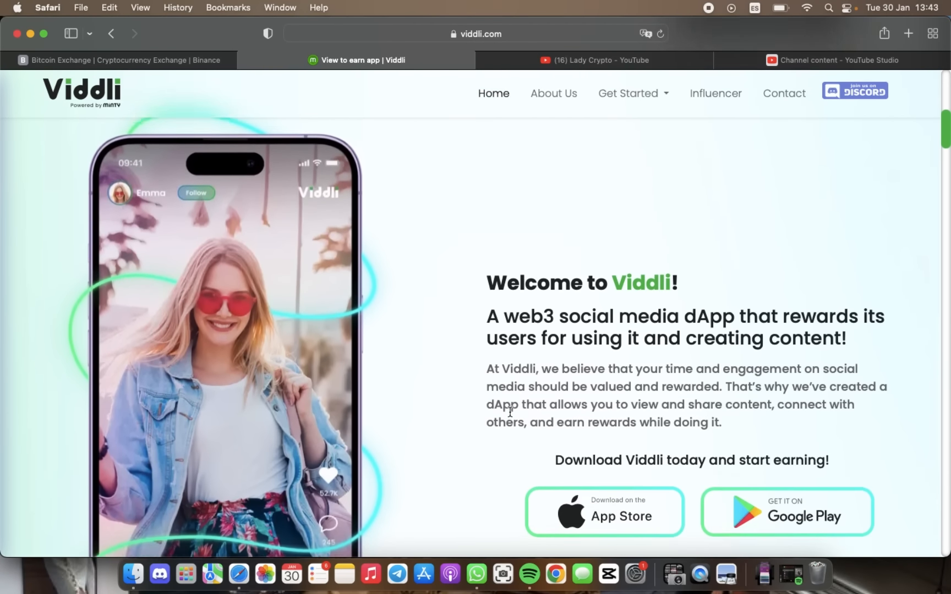
{"action": "scroll", "scroll_direction": "down", "scroll_amount": 3}
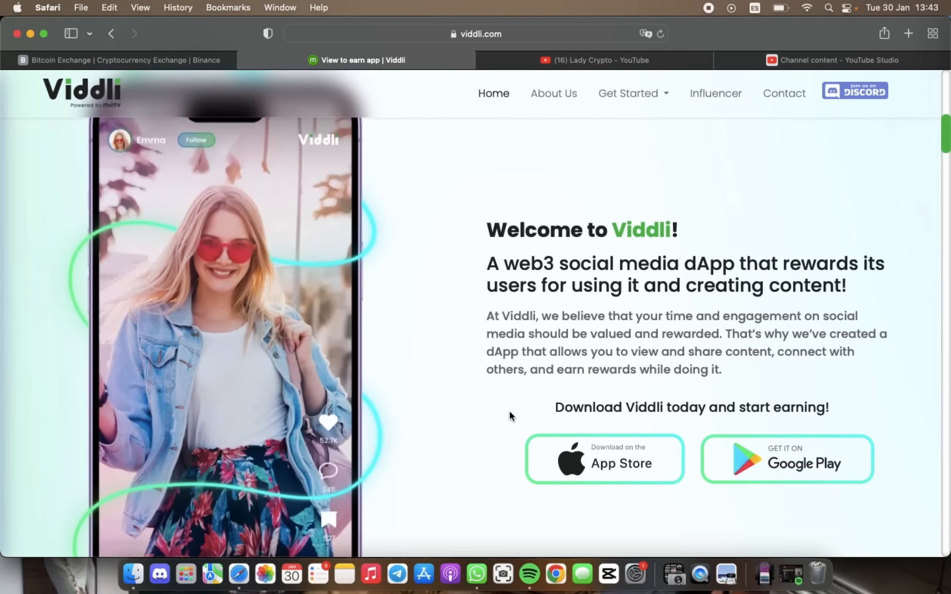
- Scroll through Key Features to the How Viddli Works cards: download app, join Discord, view and create
{"action": "scroll", "scroll_direction": "down", "scroll_amount": 3}
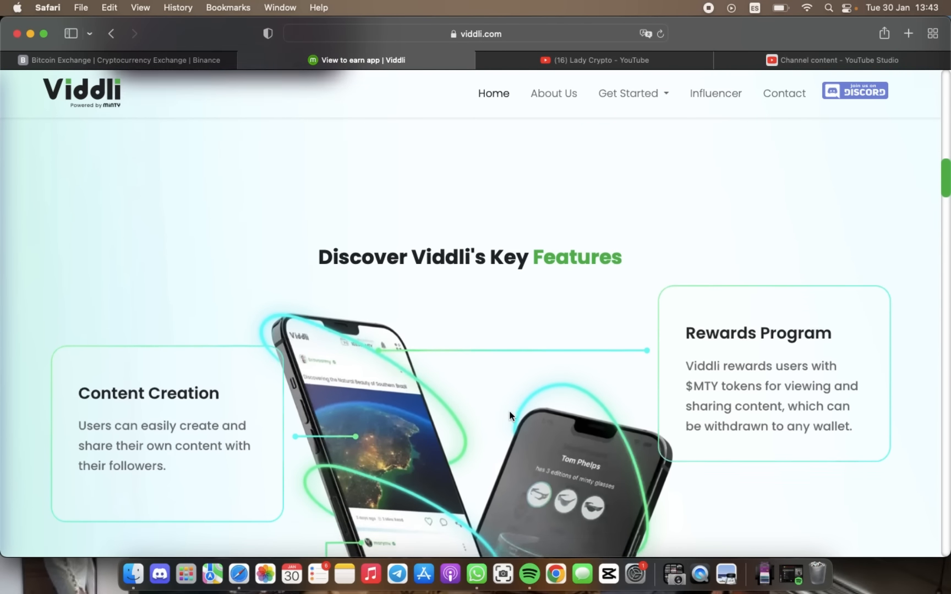
{"action": "scroll", "scroll_direction": "down", "scroll_amount": 3}
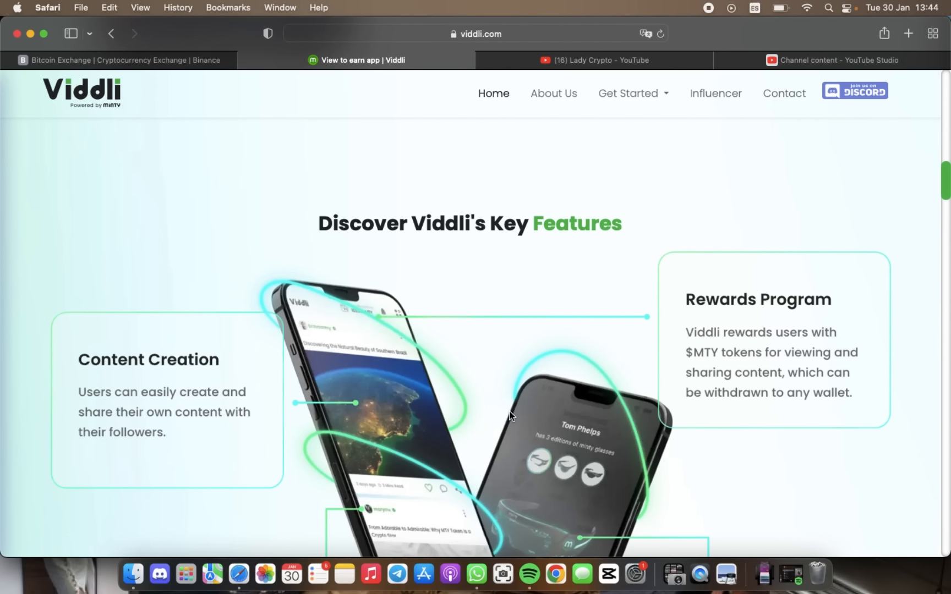
{"action": "scroll", "scroll_direction": "down", "scroll_amount": 3}
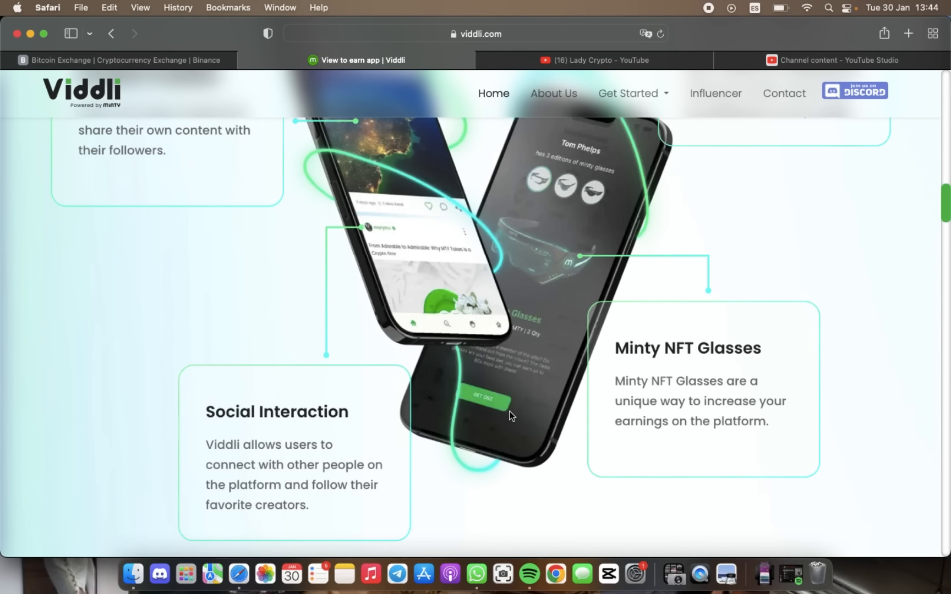
{"action": "scroll", "scroll_direction": "down", "scroll_amount": 3}
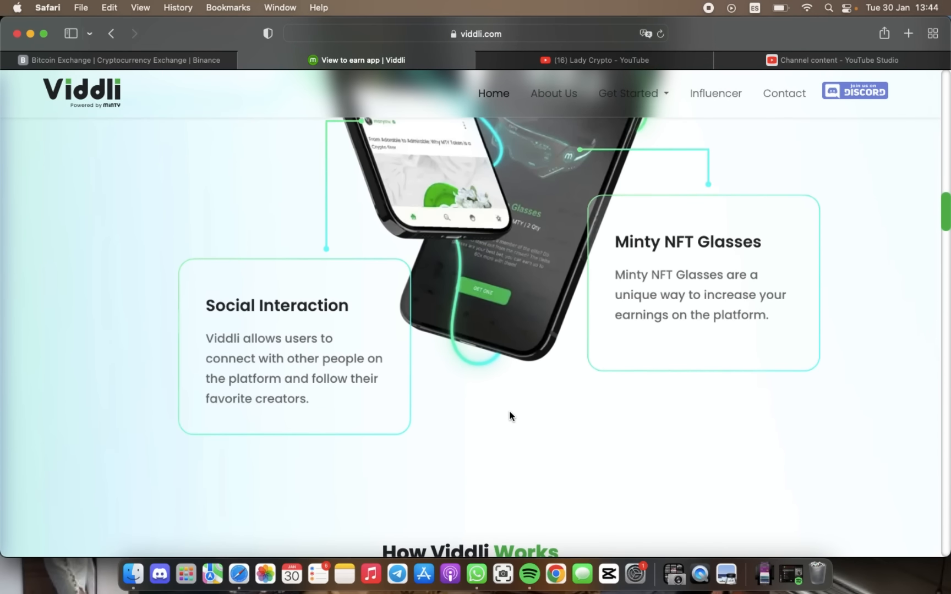
{"action": "scroll", "scroll_direction": "down", "scroll_amount": 3}
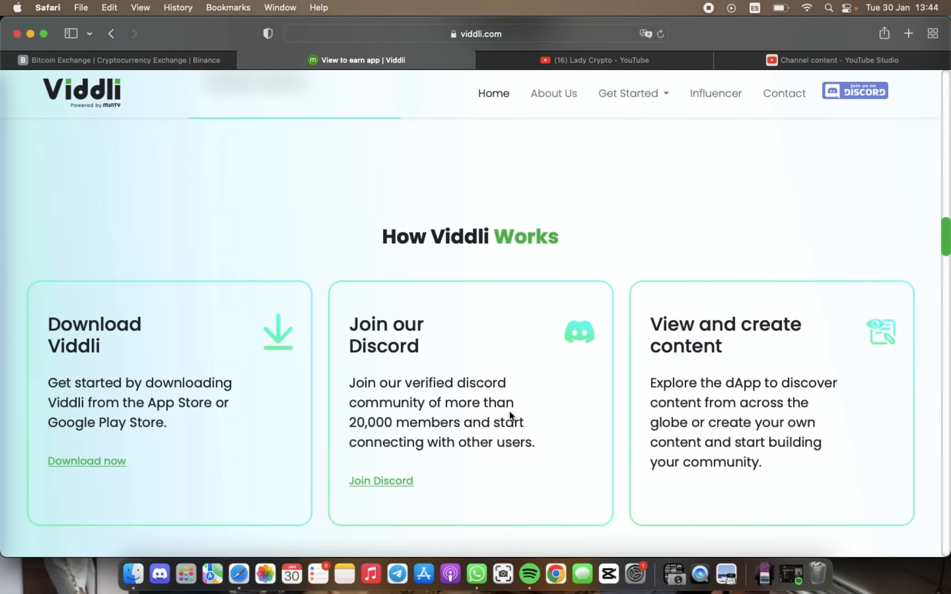
{"action": "scroll", "scroll_direction": "down", "scroll_amount": 3}
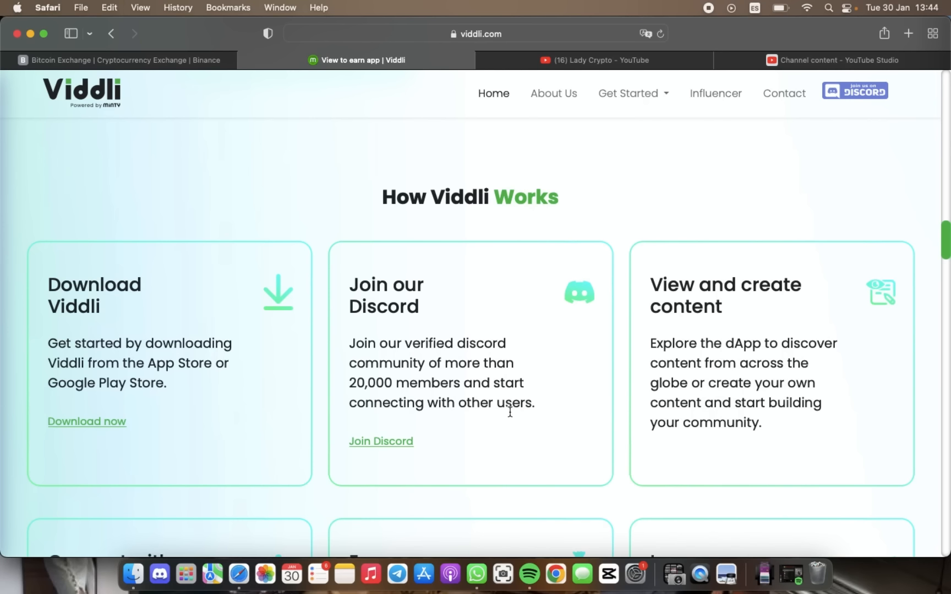
- Scroll down to the Viddli Ecosystem section covering eMTY points and the $MTY BEP20 token
{"action": "scroll", "scroll_direction": "down", "scroll_amount": 3}
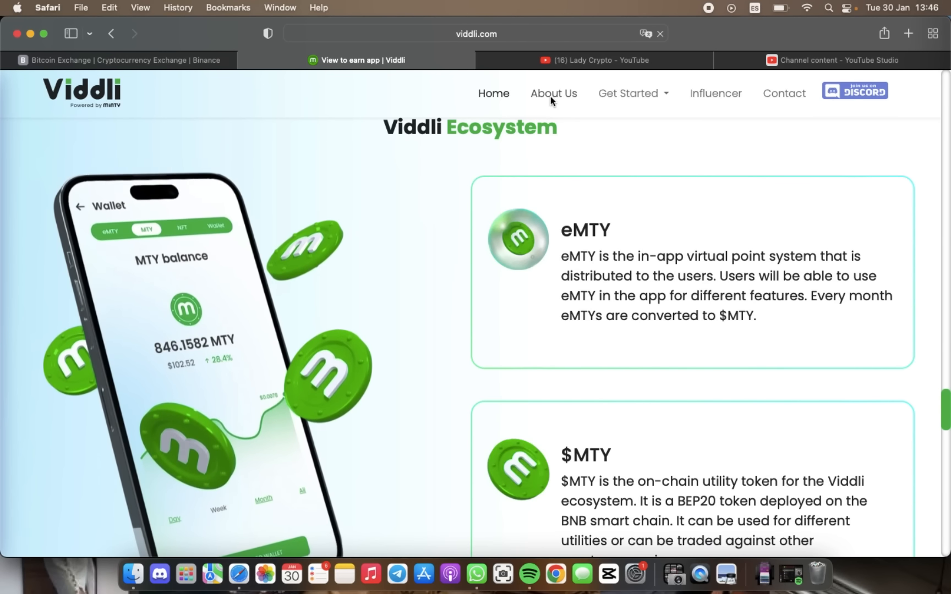
- Go to the About Us page from the top navigation bar
{"action": "left_click", "coordinate": [552, 93]}
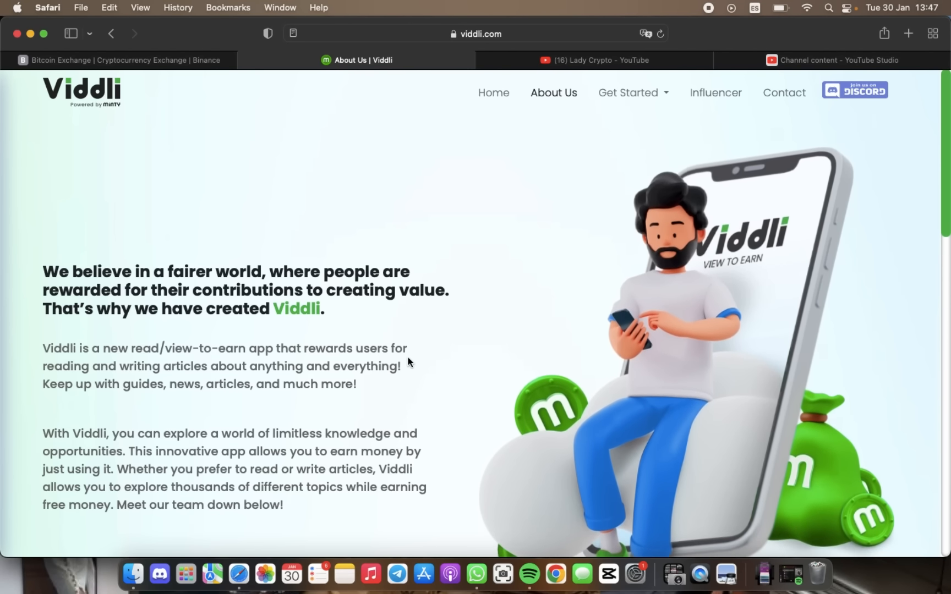
{"action": "mouse_move", "coordinate": [493, 93]}
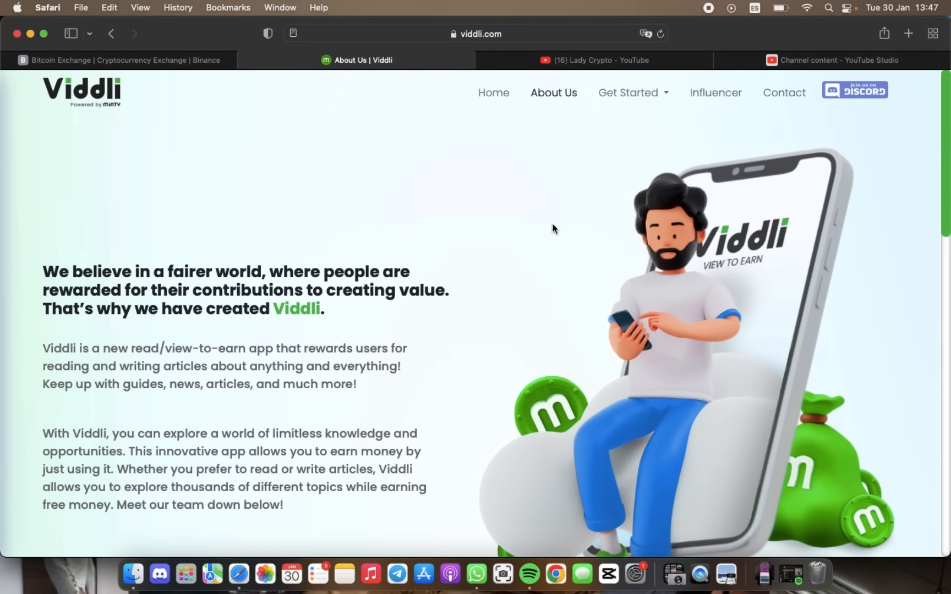
- Scroll the About Us intro to the part on earning by reading or writing articles
{"action": "scroll", "scroll_direction": "down", "scroll_amount": 3}
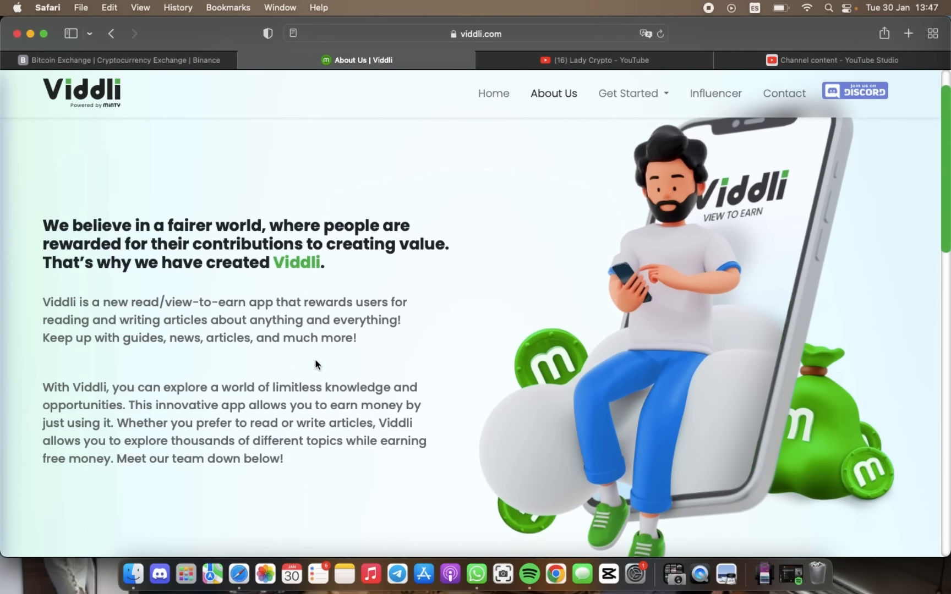
{"action": "mouse_move", "coordinate": [64, 110]}
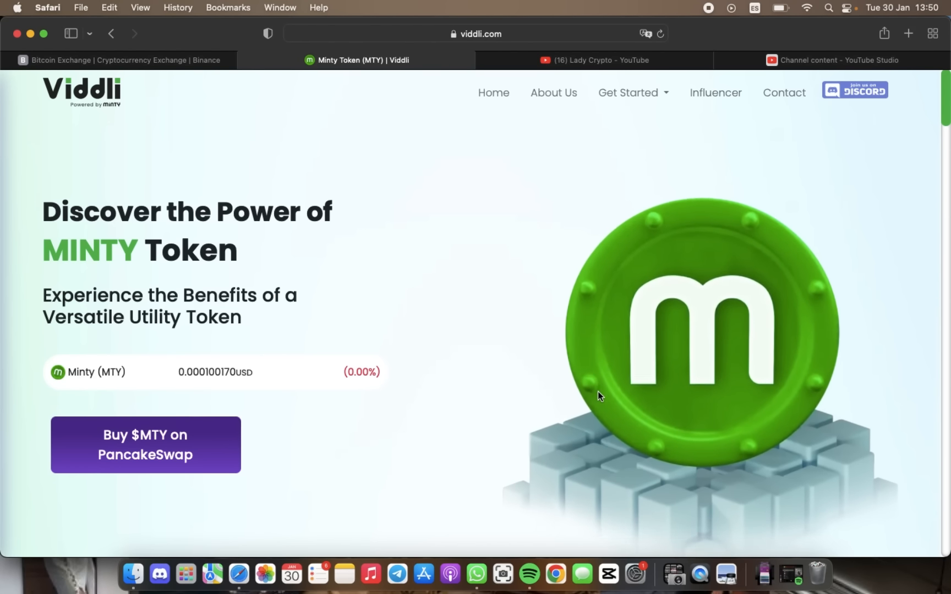
{"action": "mouse_move", "coordinate": [723, 97]}
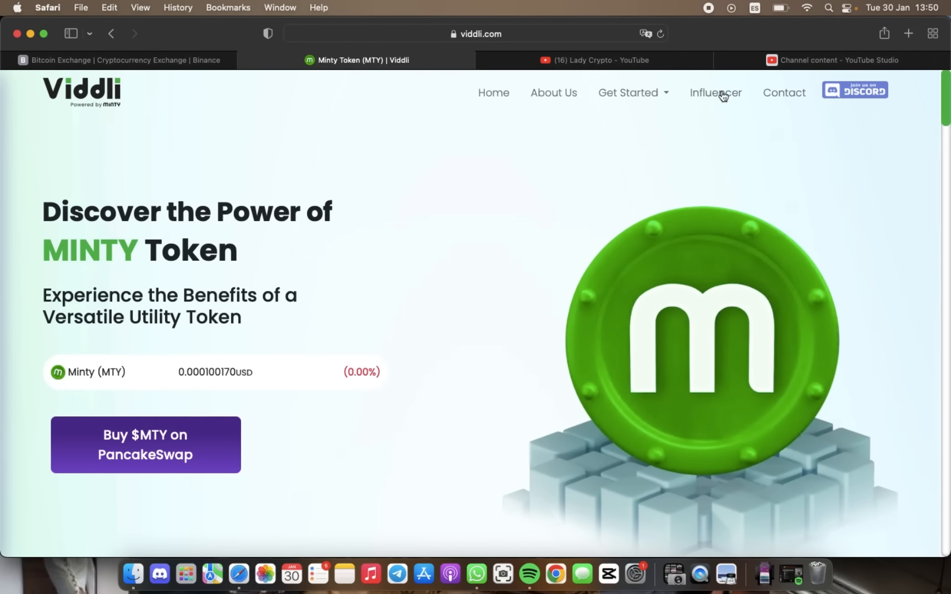
- Open Buy NFT glasses under Get Started and scroll to Alpha Glasses (Lvl #1, 2x eMTY)
{"action": "left_click", "coordinate": [628, 93]}
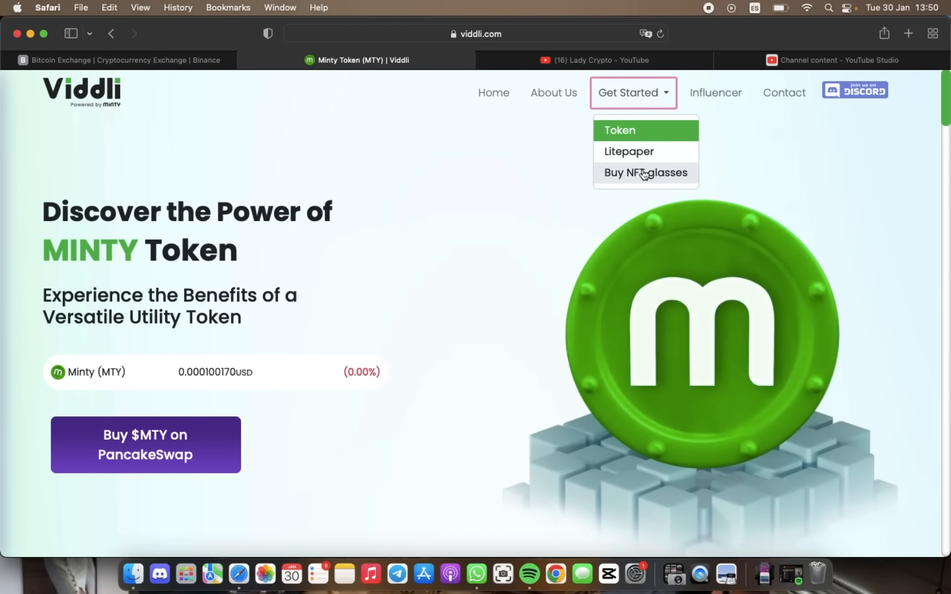
{"action": "left_click", "coordinate": [645, 173]}
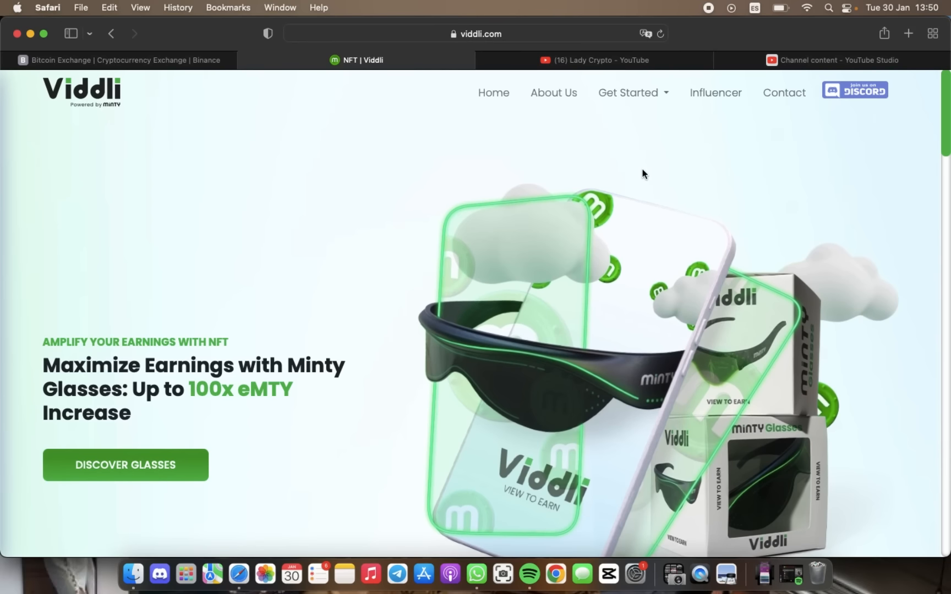
{"action": "scroll", "scroll_direction": "down", "scroll_amount": 3}
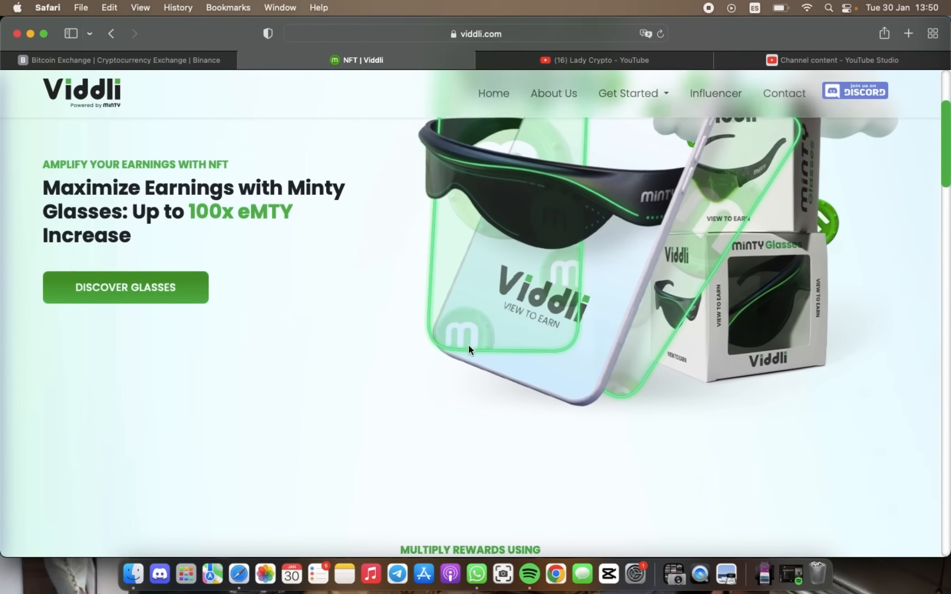
{"action": "scroll", "scroll_direction": "down", "scroll_amount": 3}
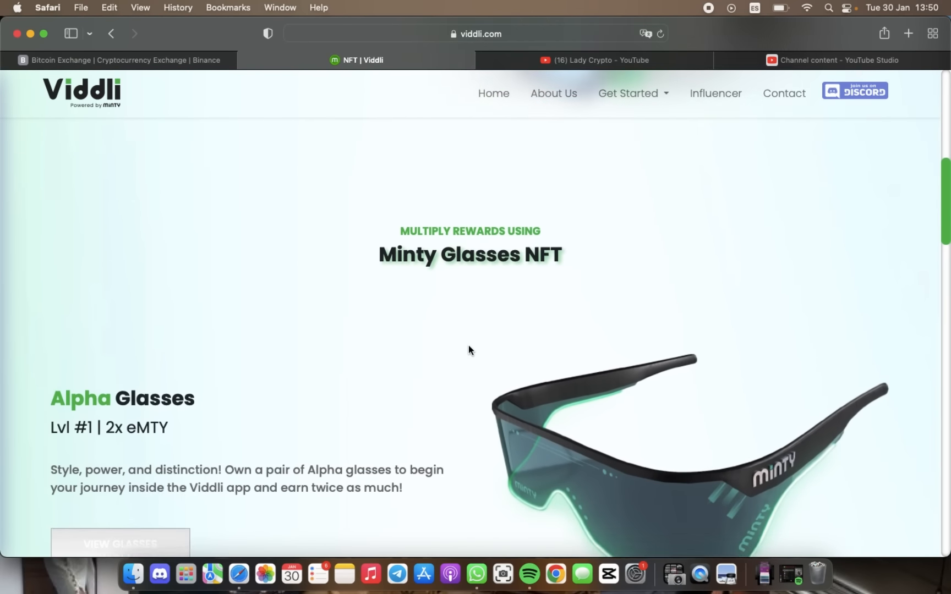
{"action": "scroll", "scroll_direction": "down", "scroll_amount": 3}
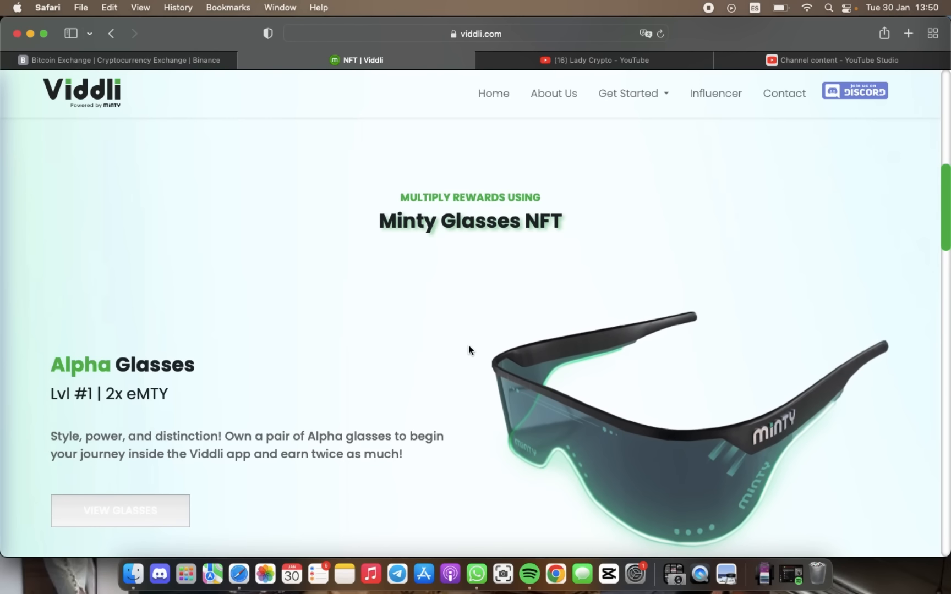
{"action": "scroll", "scroll_direction": "down", "scroll_amount": 3}
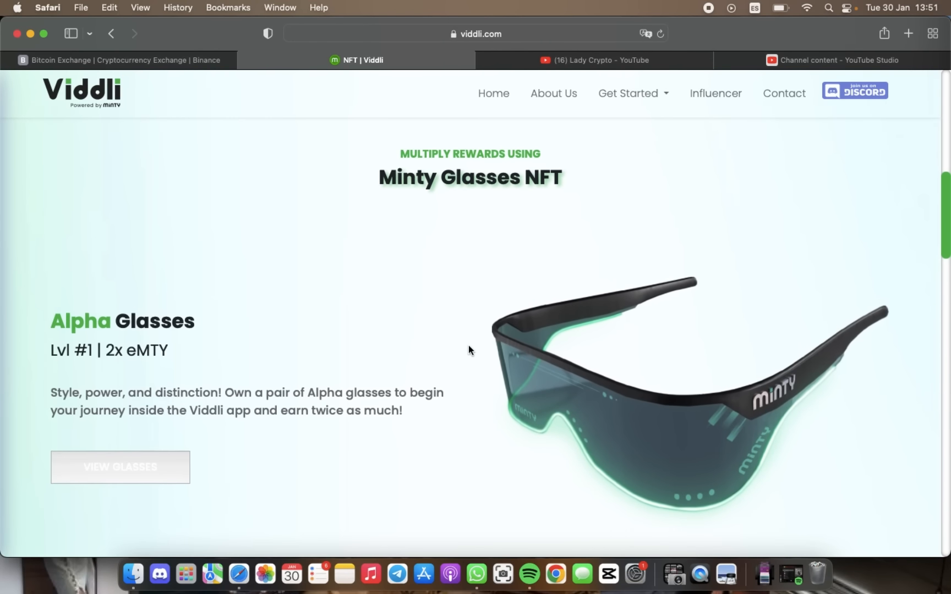
{"action": "scroll", "scroll_direction": "down", "scroll_amount": 3}
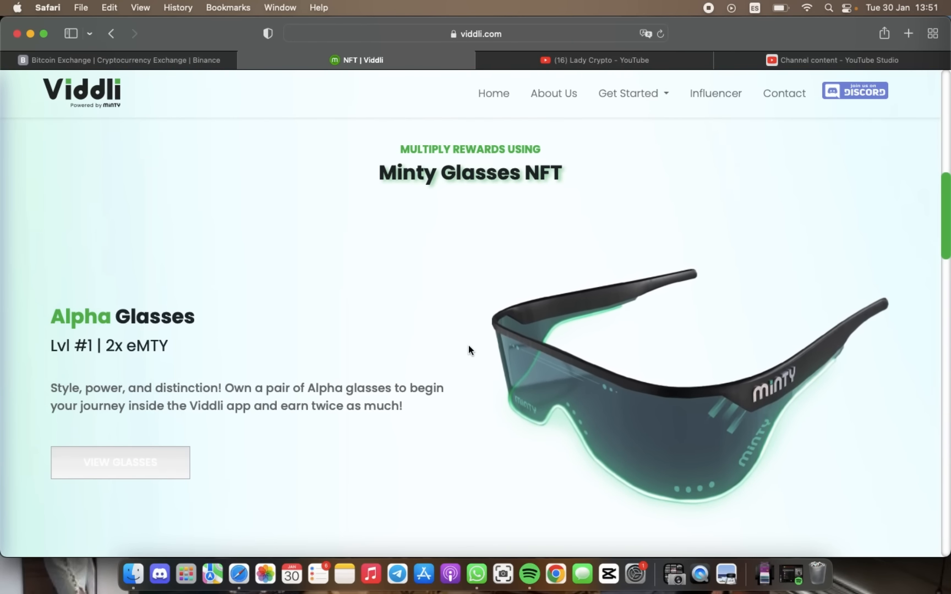
{"action": "scroll", "scroll_direction": "down", "scroll_amount": 3}
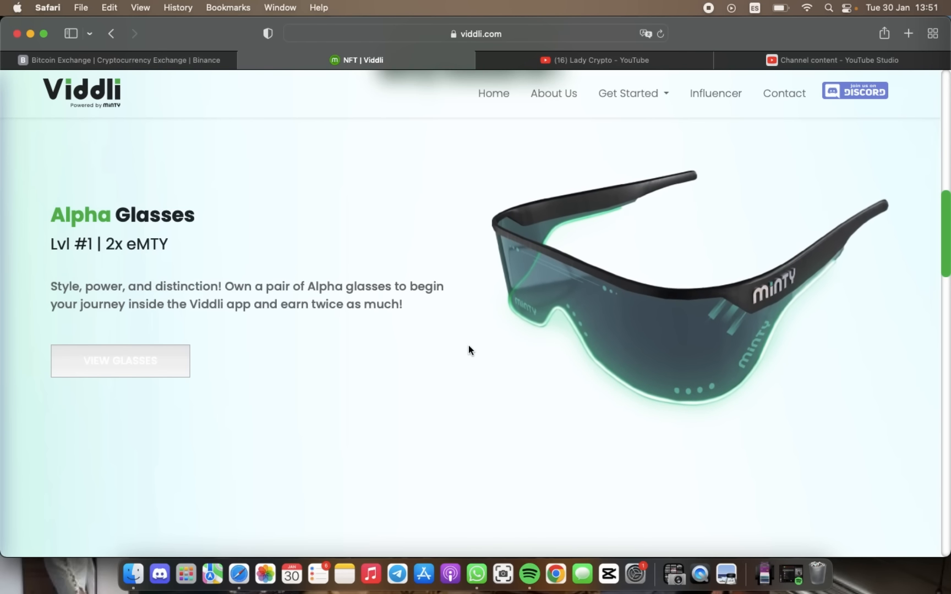
- Scroll past Alpha Glasses to Beta Glasses, Lvl #2 earning 5x eMTY with a military design
{"action": "scroll", "scroll_direction": "down", "scroll_amount": 3}
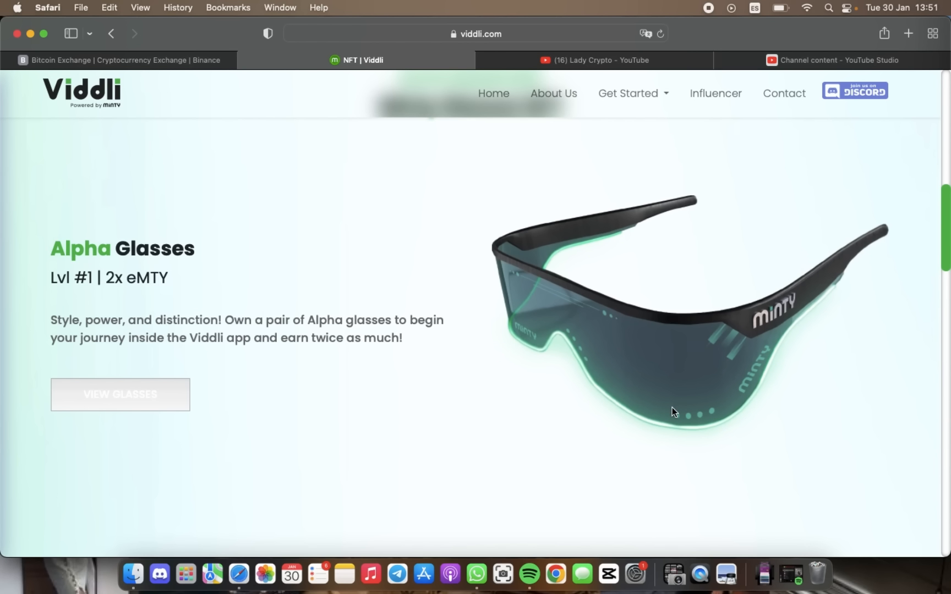
{"action": "scroll", "scroll_direction": "down", "scroll_amount": 3}
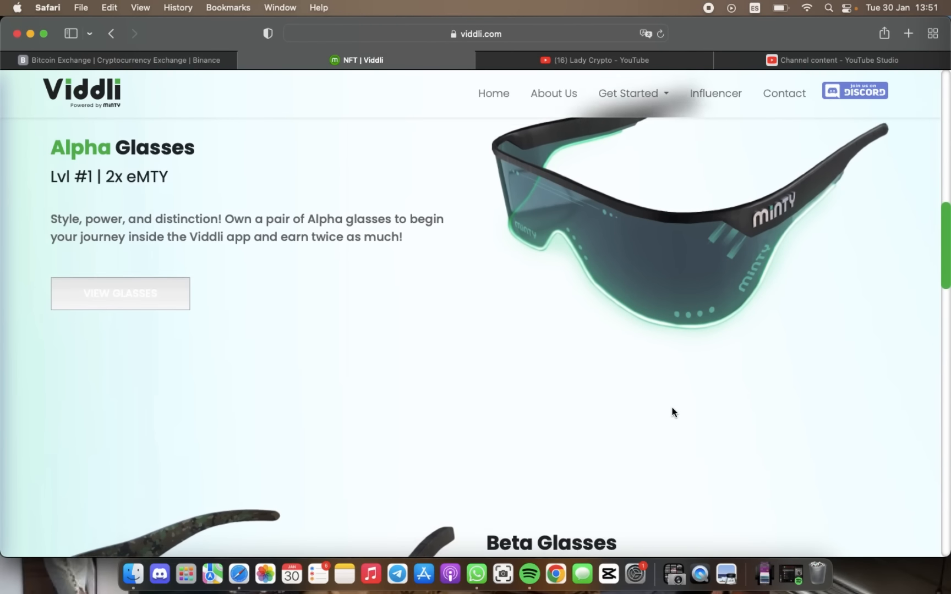
{"action": "scroll", "scroll_direction": "down", "scroll_amount": 3}
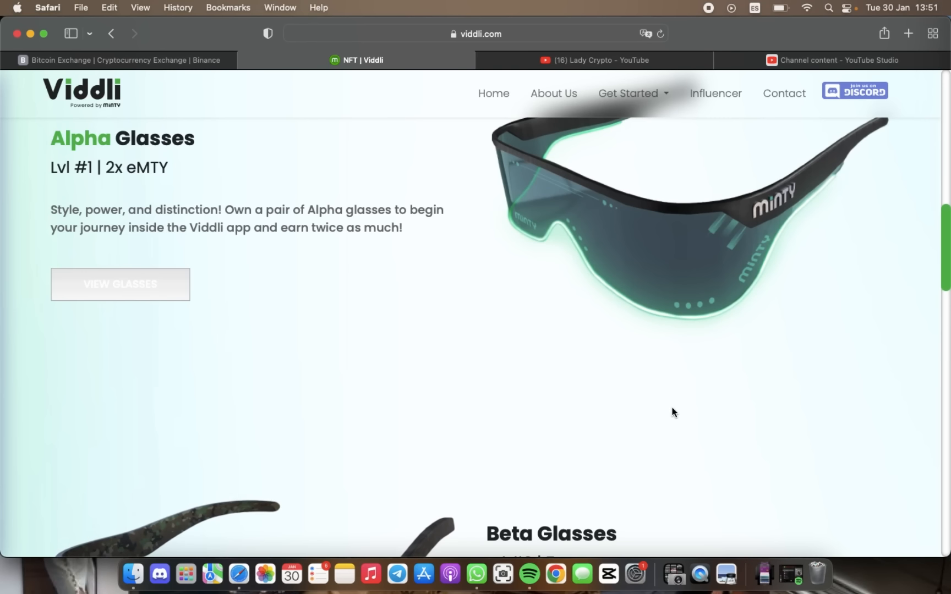
{"action": "scroll", "scroll_direction": "down", "scroll_amount": 3}
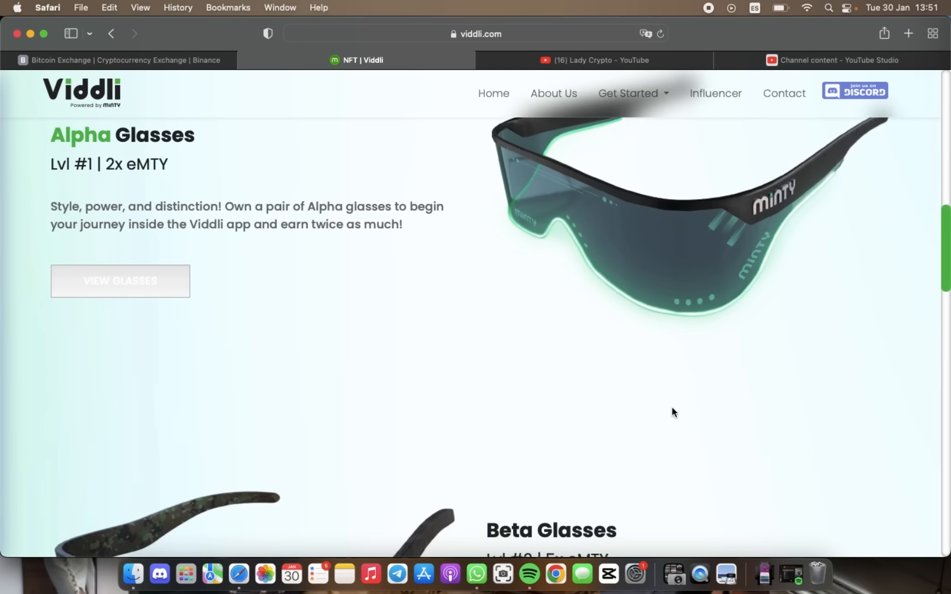
{"action": "scroll", "scroll_direction": "down", "scroll_amount": 3}
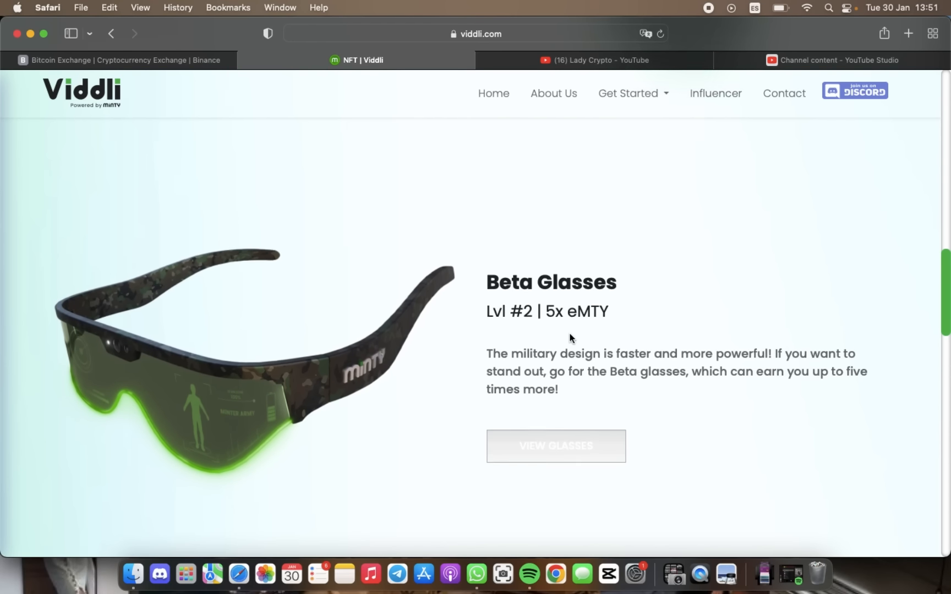
- Scroll down to Gamma Glasses (Lvl #3, 15x eMTY) and on toward Delta Glasses
{"action": "scroll", "scroll_direction": "down", "scroll_amount": 3}
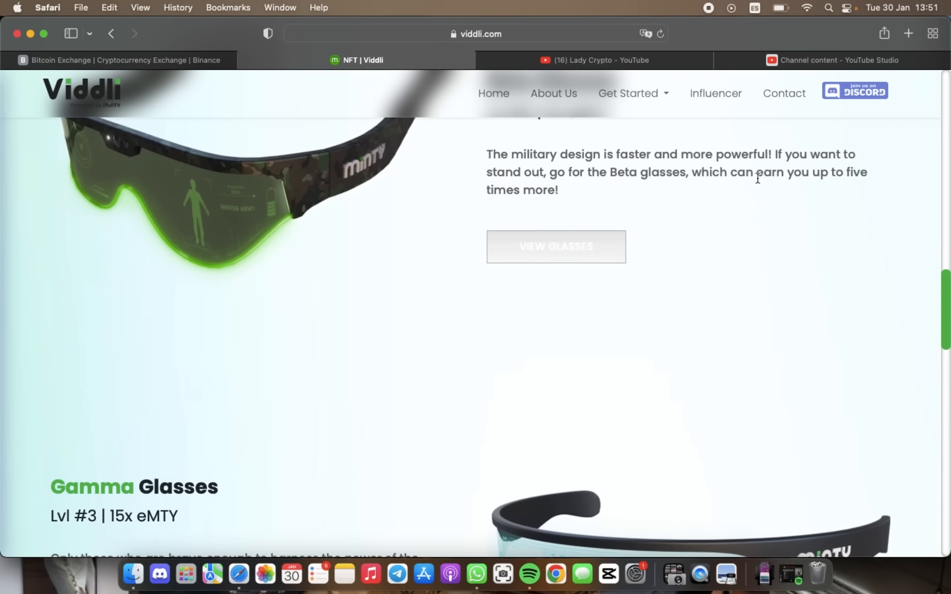
{"action": "scroll", "scroll_direction": "down", "scroll_amount": 3}
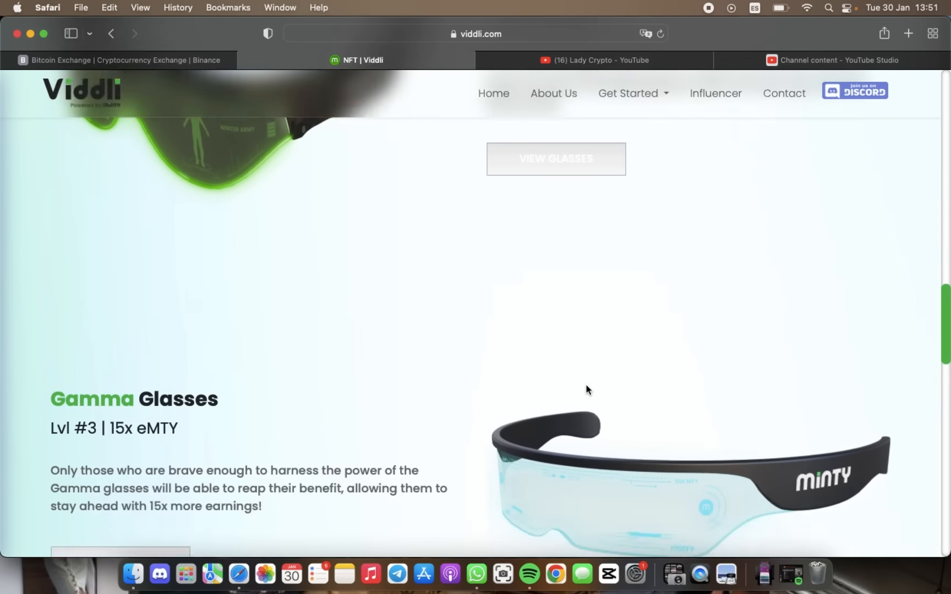
{"action": "scroll", "scroll_direction": "down", "scroll_amount": 3}
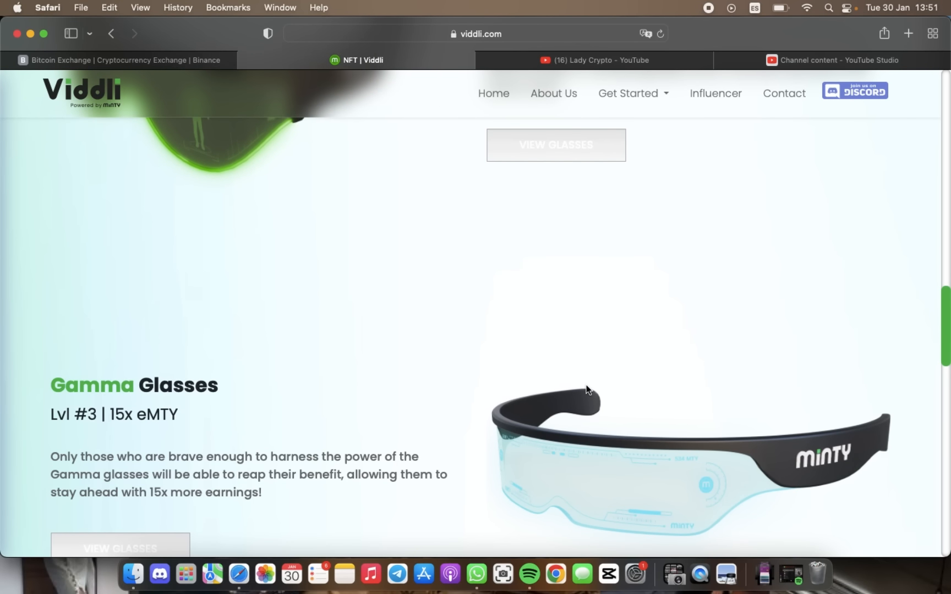
{"action": "scroll", "scroll_direction": "down", "scroll_amount": 3}
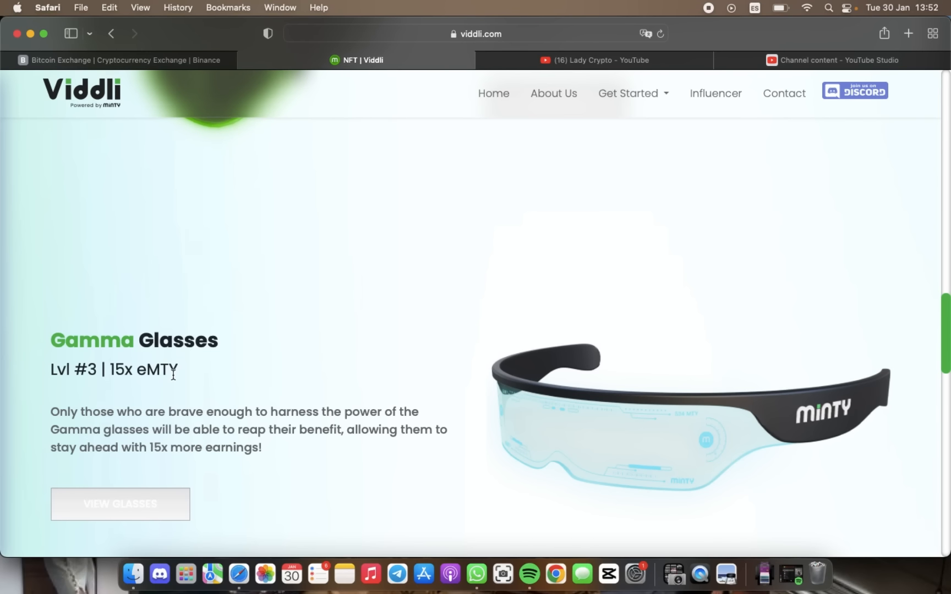
{"action": "mouse_move", "coordinate": [188, 401]}
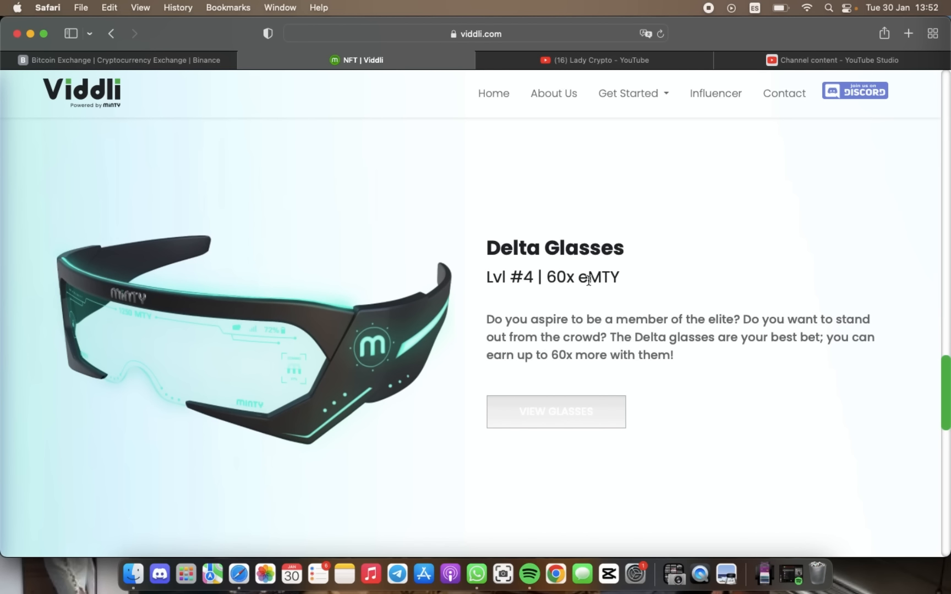
{"action": "mouse_move", "coordinate": [624, 313]}
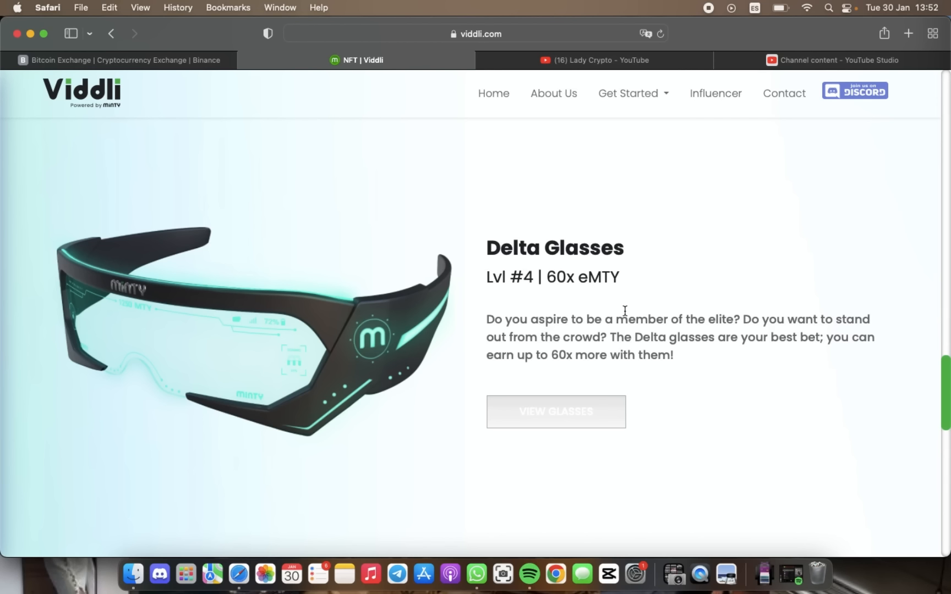
- Scroll to the legendary Epsilon Glasses tier, Lvl #5 earning 100x eMTY
{"action": "scroll", "scroll_direction": "down", "scroll_amount": 3}
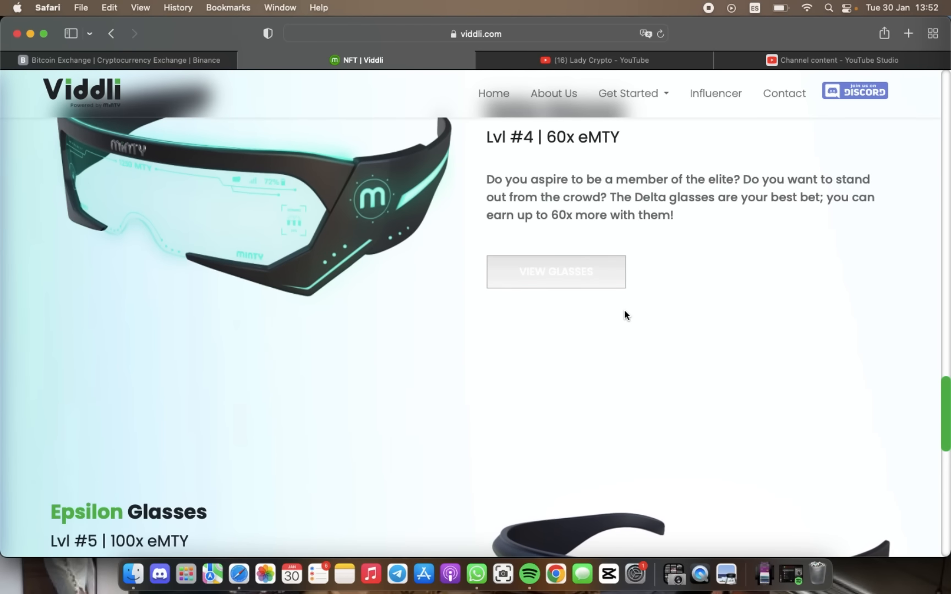
{"action": "scroll", "scroll_direction": "down", "scroll_amount": 3}
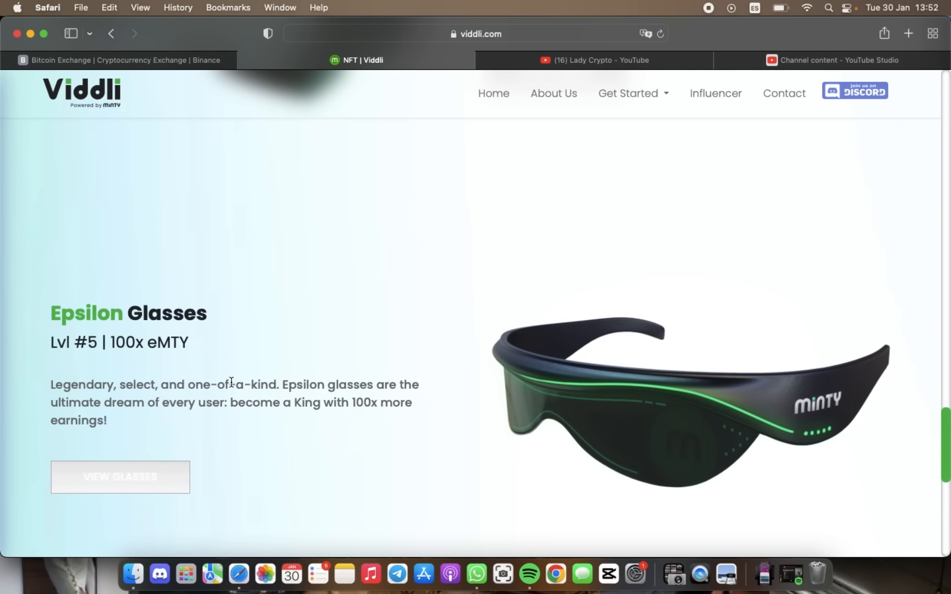
{"action": "scroll", "scroll_direction": "down", "scroll_amount": 3}
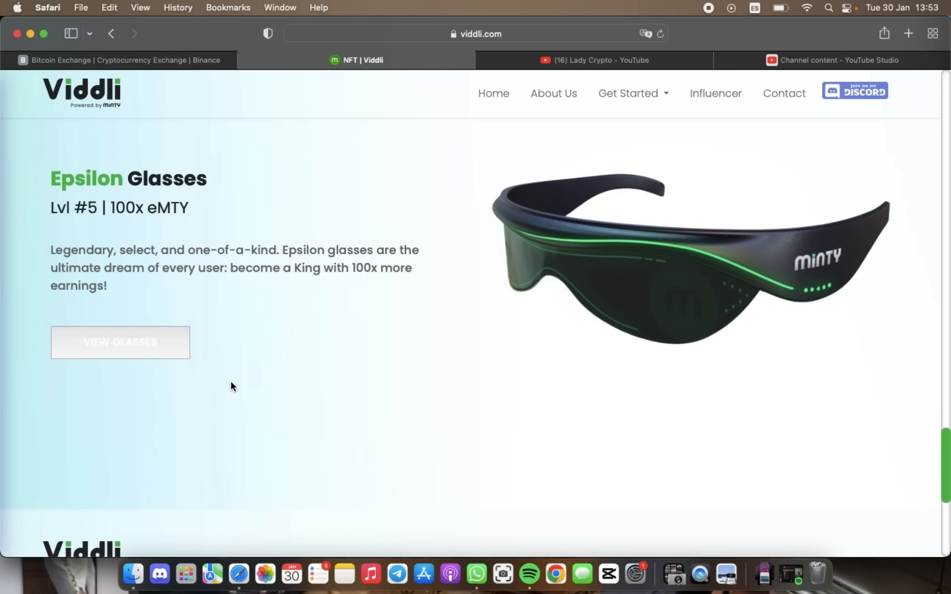
- Return Home and scroll to the Social Interaction and Minty NFT Glasses features
{"action": "left_click", "coordinate": [493, 93]}
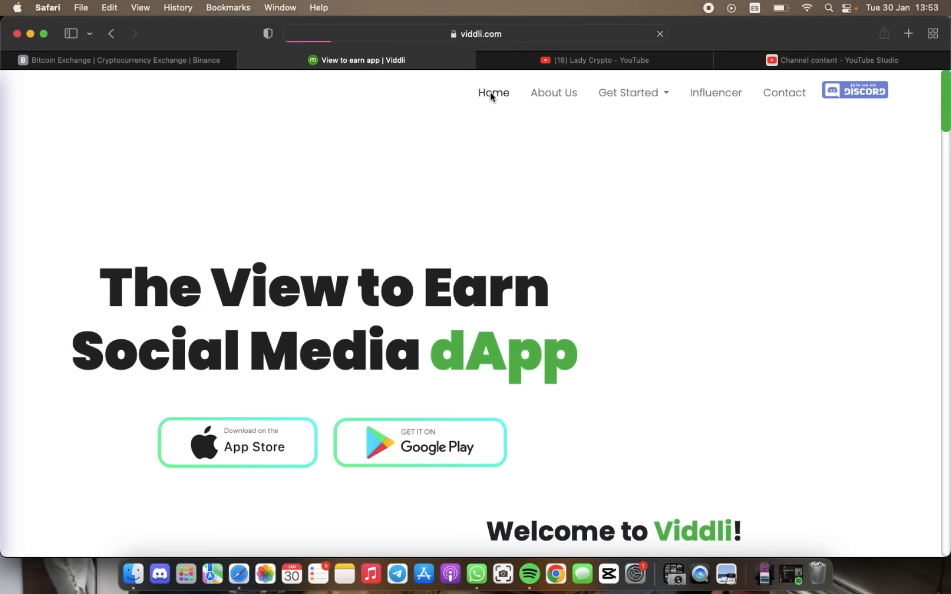
{"action": "scroll", "scroll_direction": "down", "scroll_amount": 3}
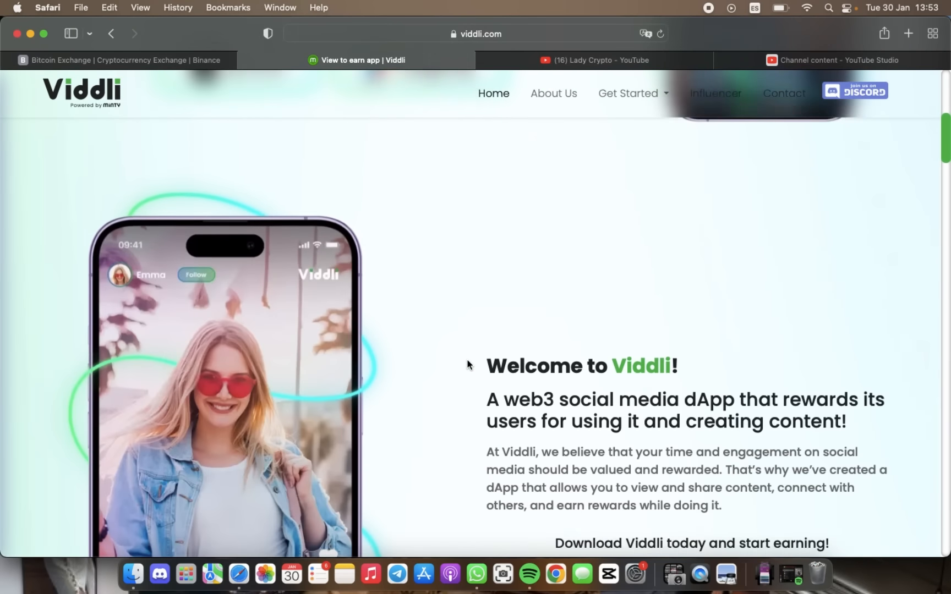
{"action": "scroll", "scroll_direction": "down", "scroll_amount": 3}
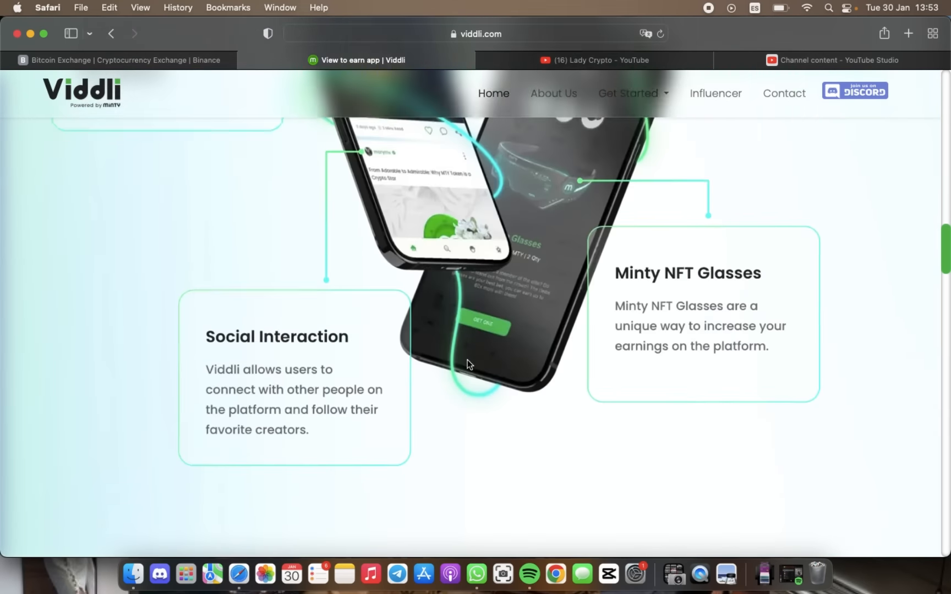
{"action": "scroll", "scroll_direction": "down", "scroll_amount": 3}
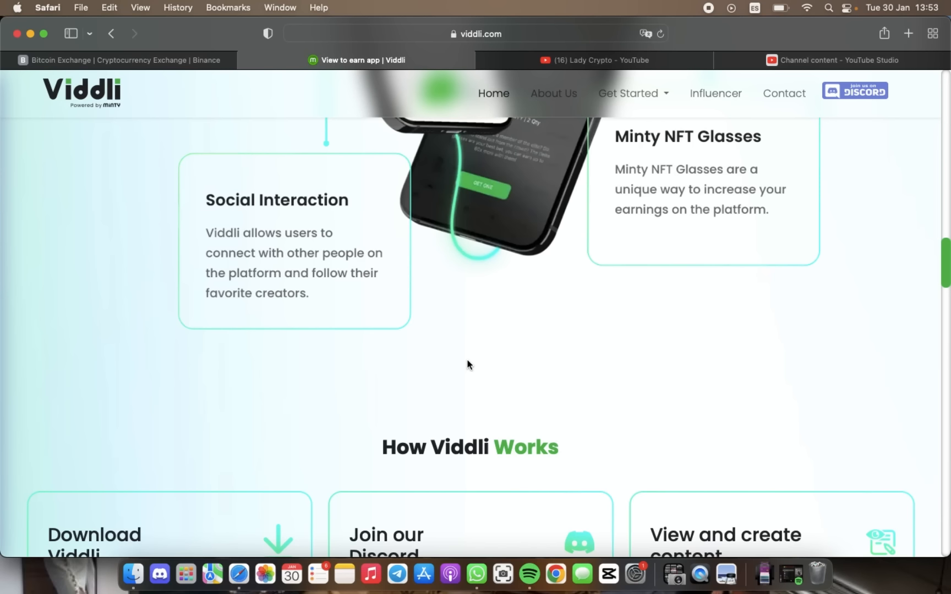
- Scroll past the FAQ to the footer with app download links and MTY price
{"action": "scroll", "scroll_direction": "down", "scroll_amount": 3}
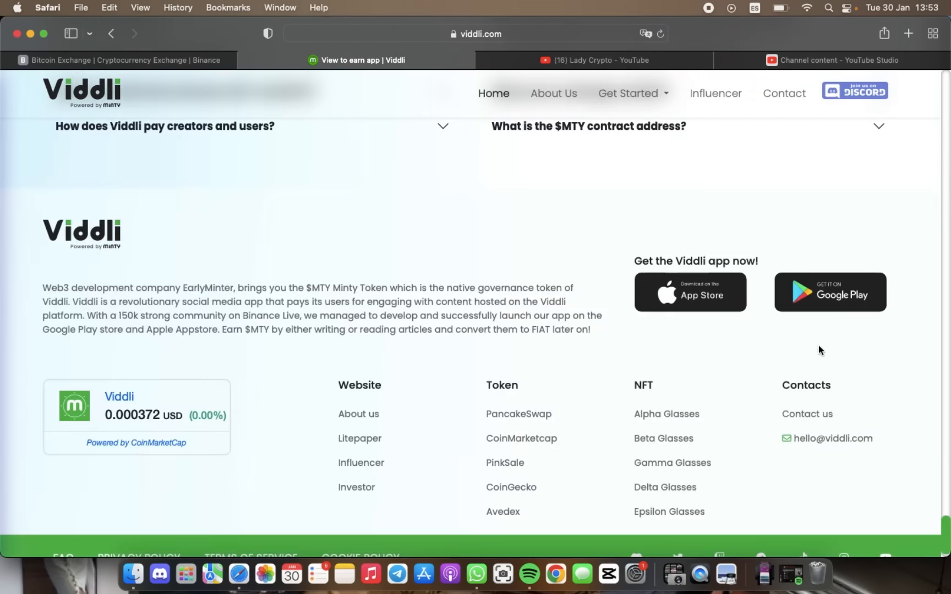
{"action": "scroll", "scroll_direction": "down", "scroll_amount": 3}
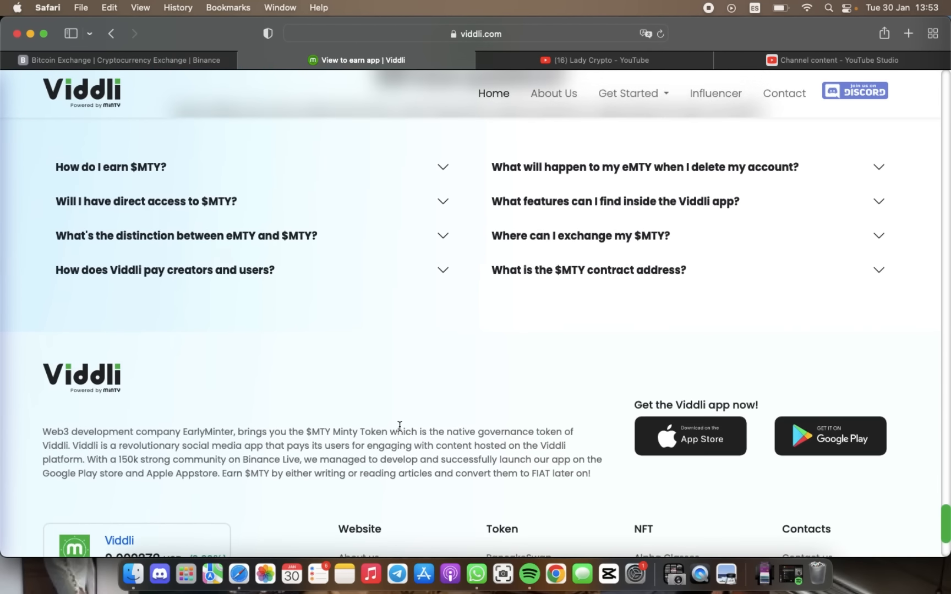
{"action": "scroll", "scroll_direction": "down", "scroll_amount": 3}
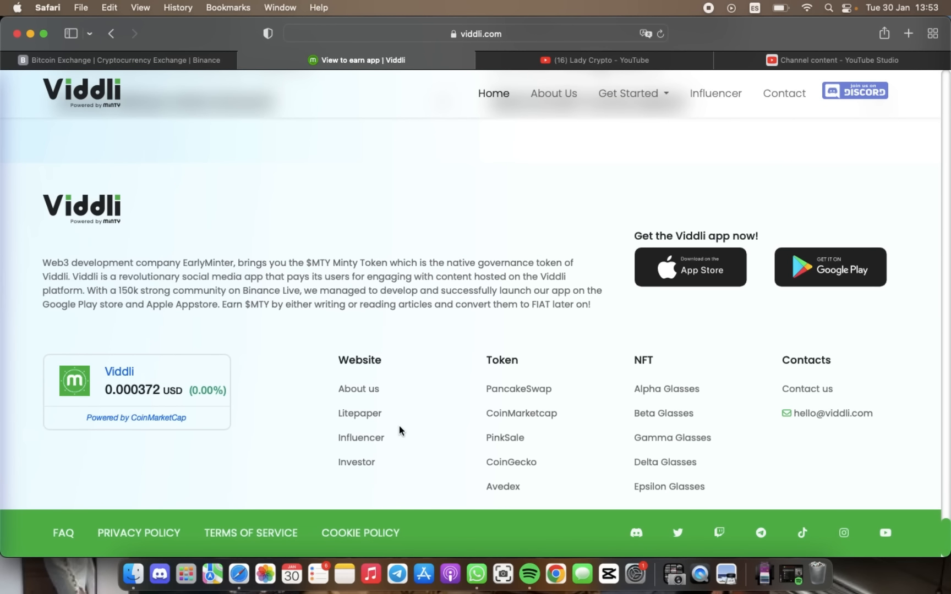
{"action": "mouse_move", "coordinate": [679, 5]}
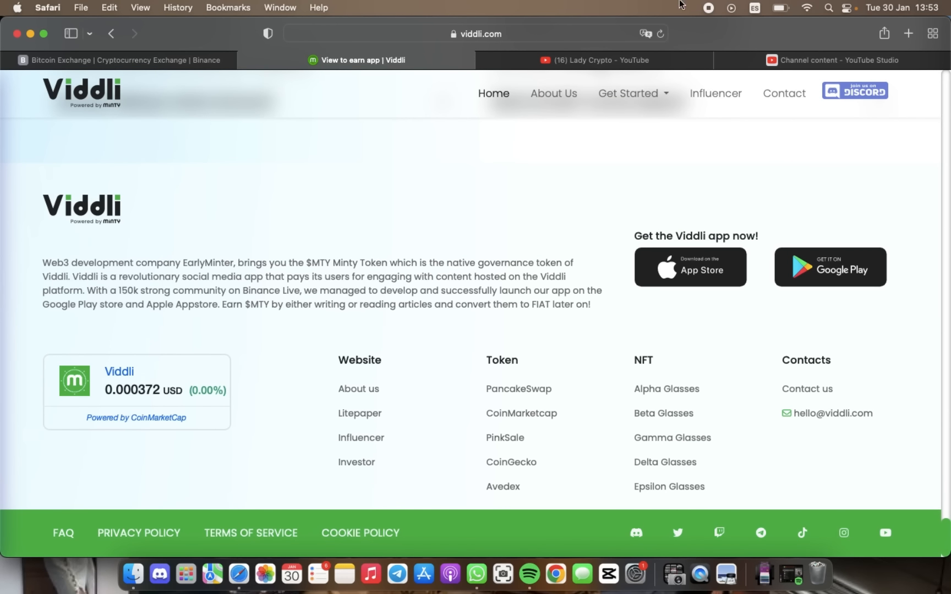